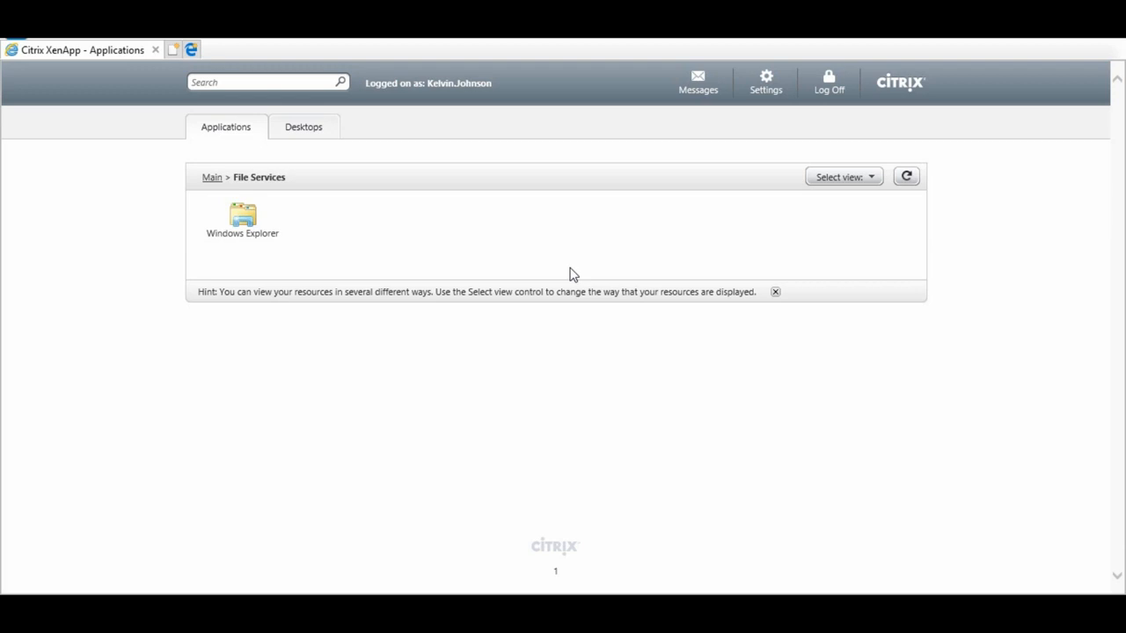
mouse_move(367, 232)
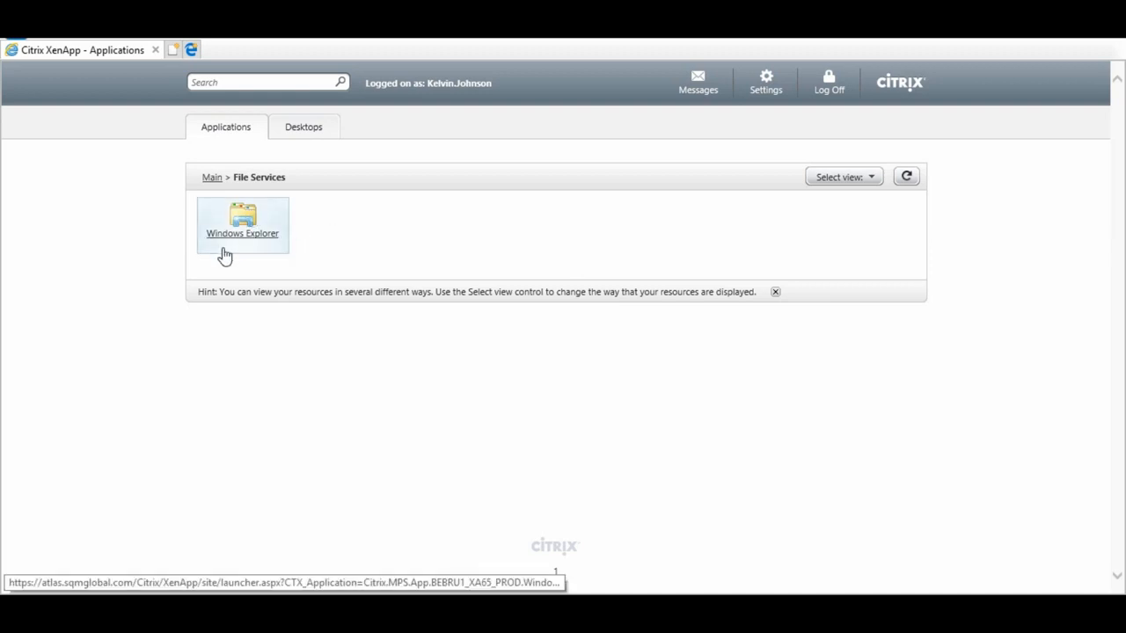
mouse_move(249, 237)
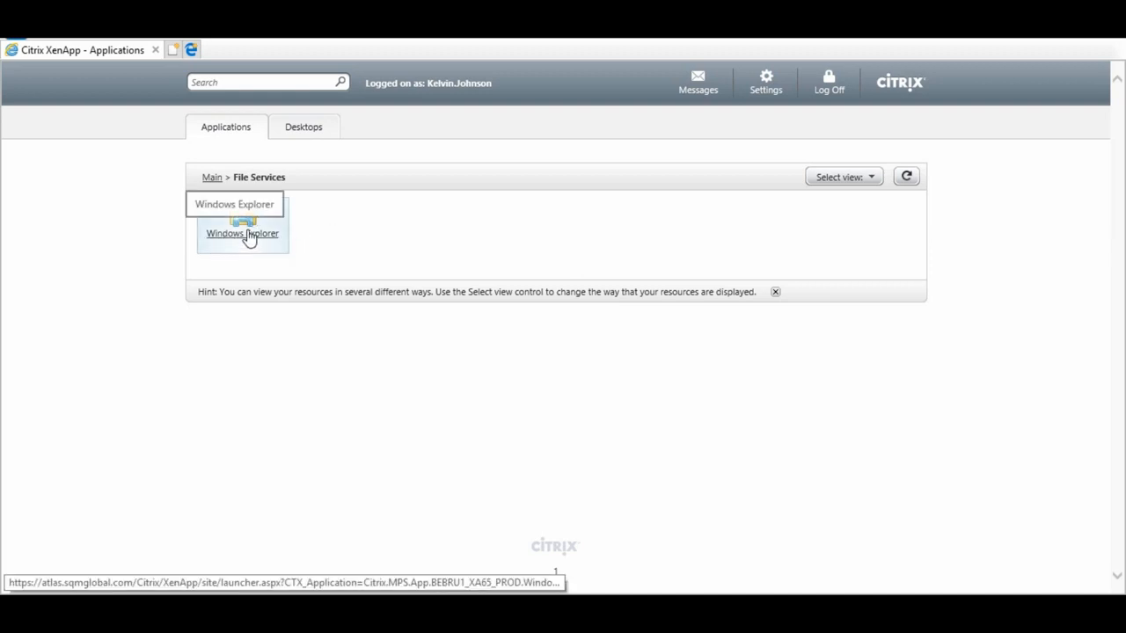
Step: Try launching Windows Explorer via launch.ica, then open Control Panel's items as large icons
left_click(242, 224)
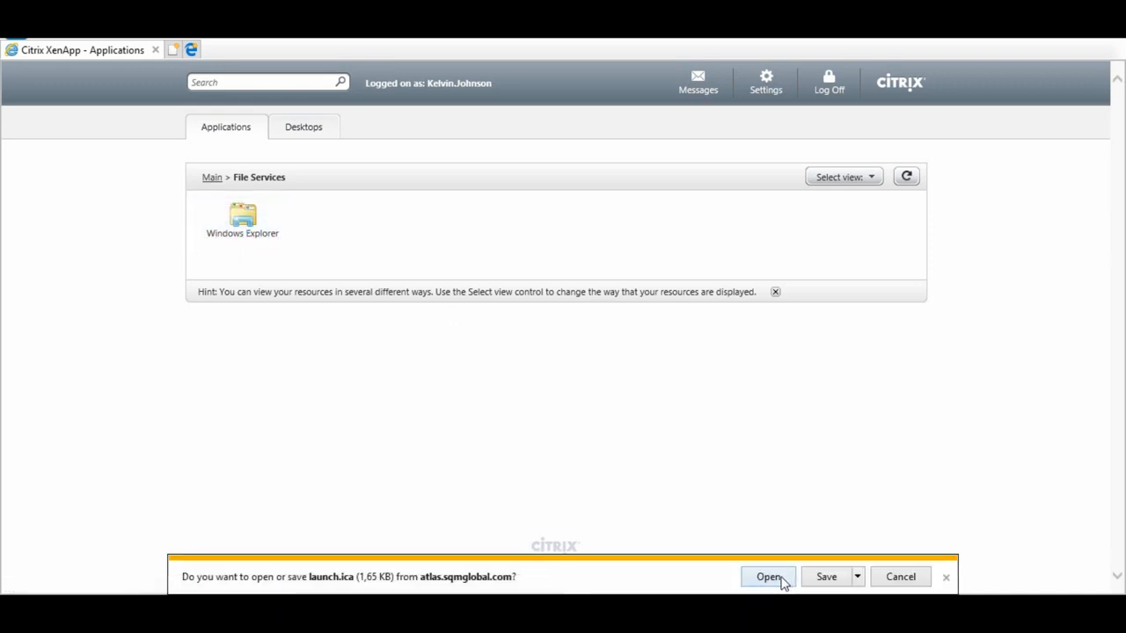
left_click(767, 576)
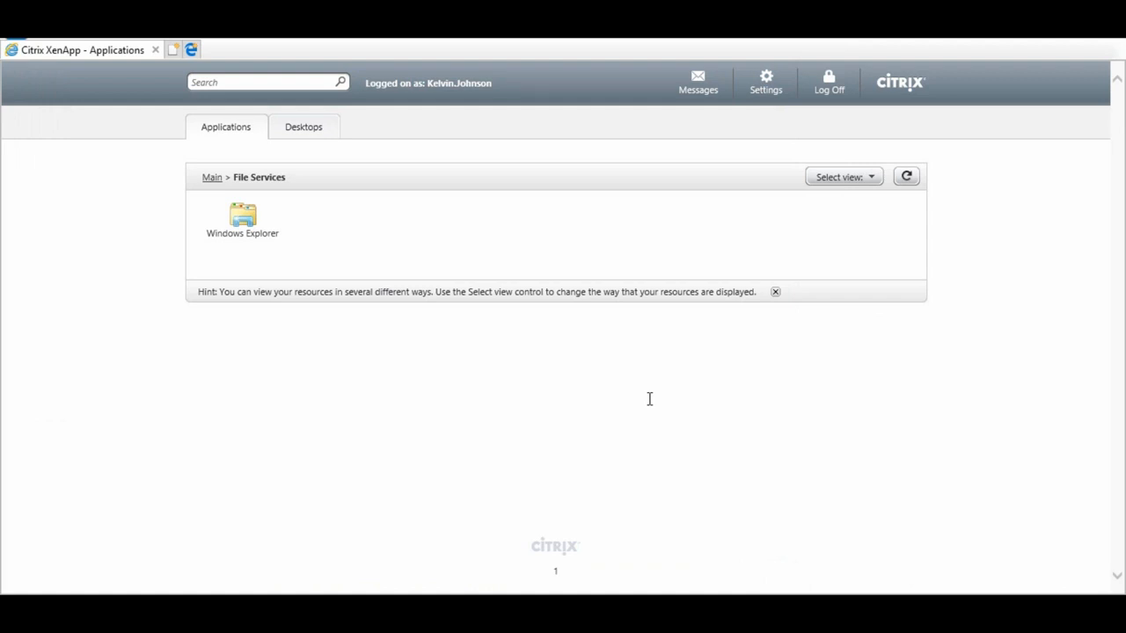
mouse_move(534, 386)
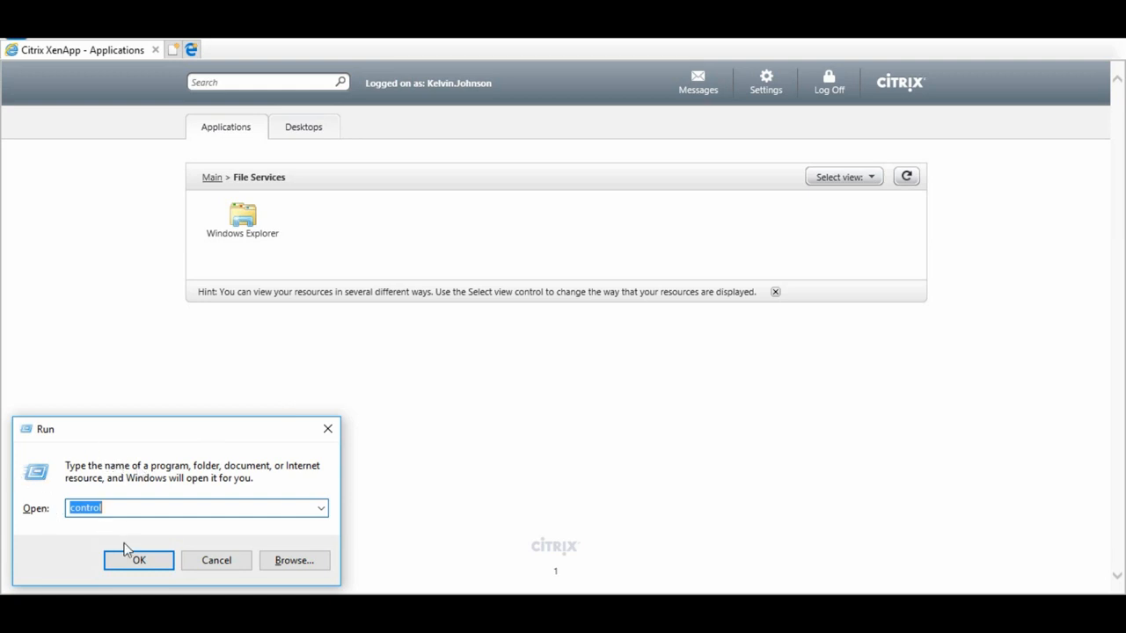
left_click(139, 560)
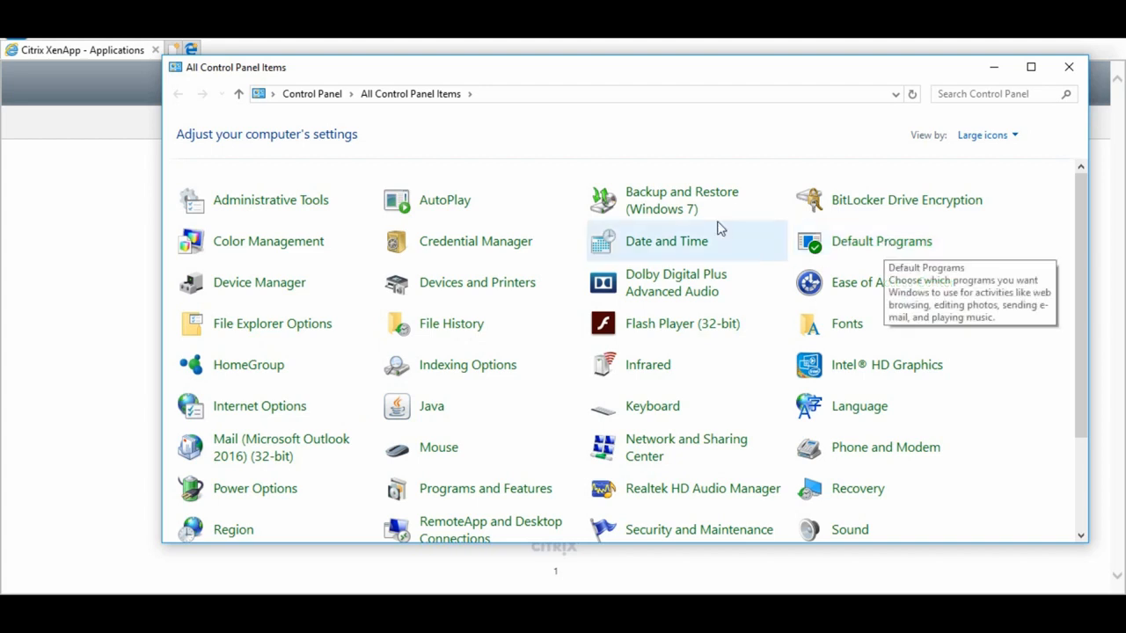
mouse_move(492, 139)
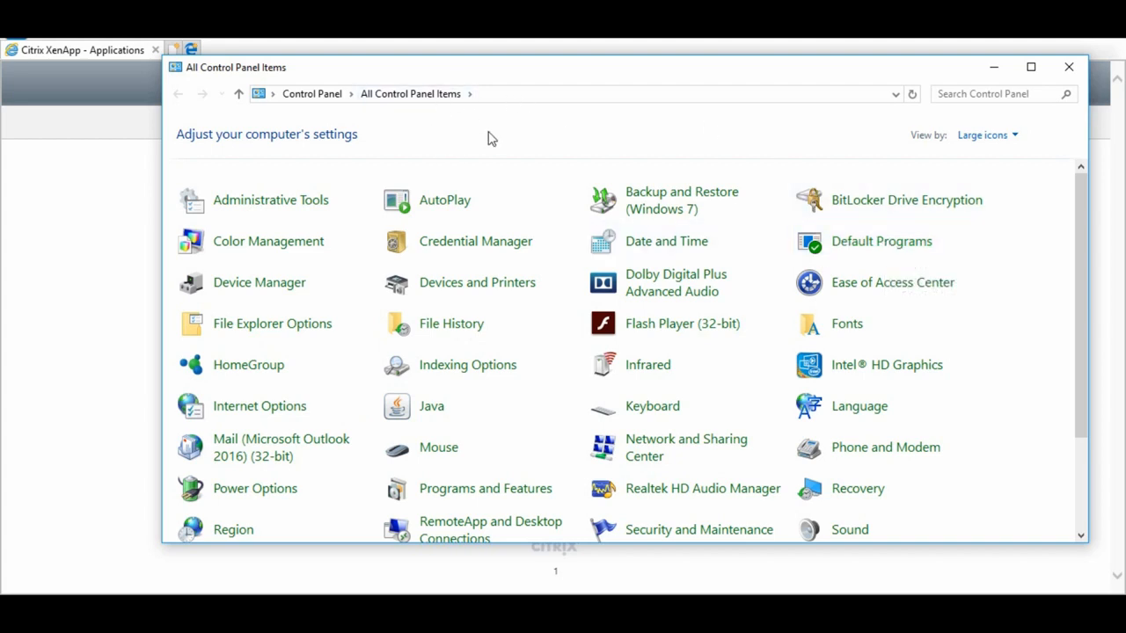
mouse_move(917, 146)
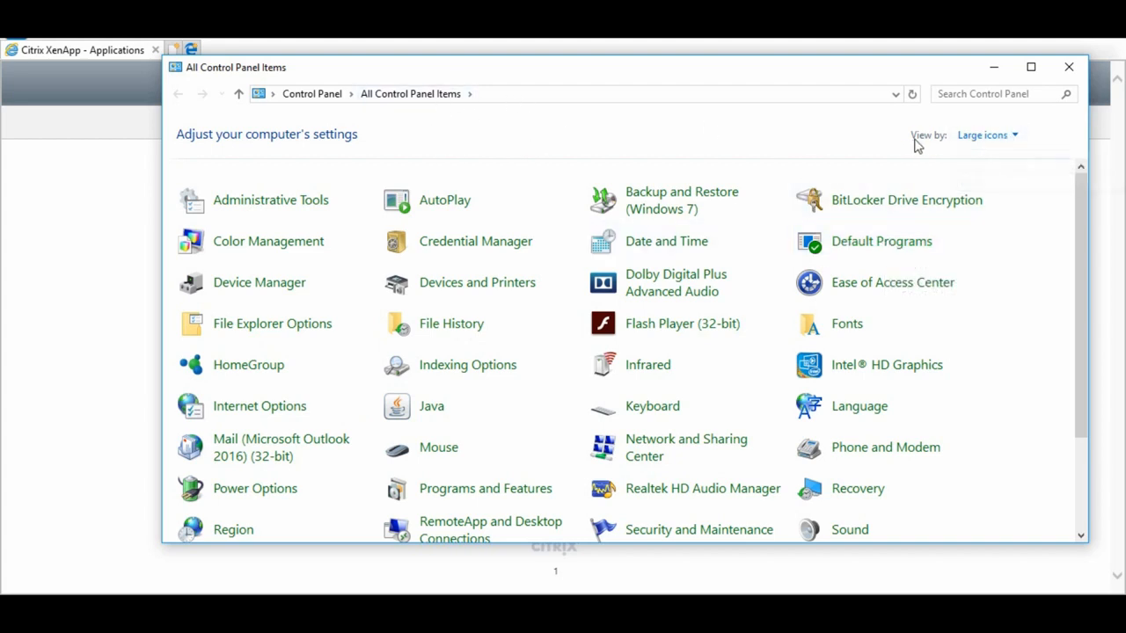
left_click(985, 135)
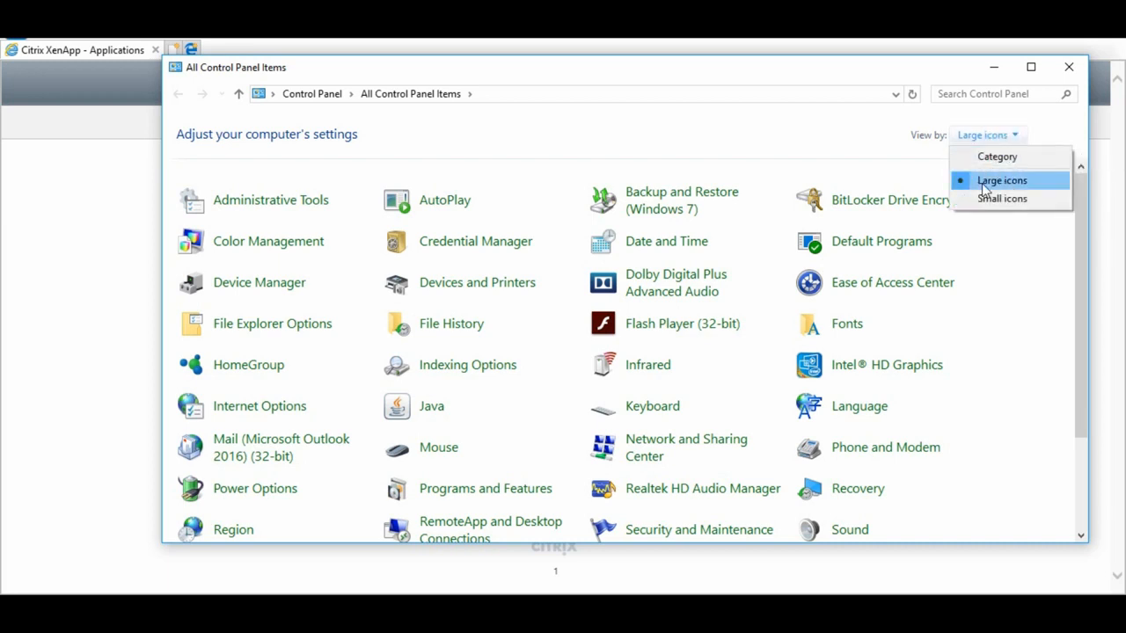
mouse_move(997, 156)
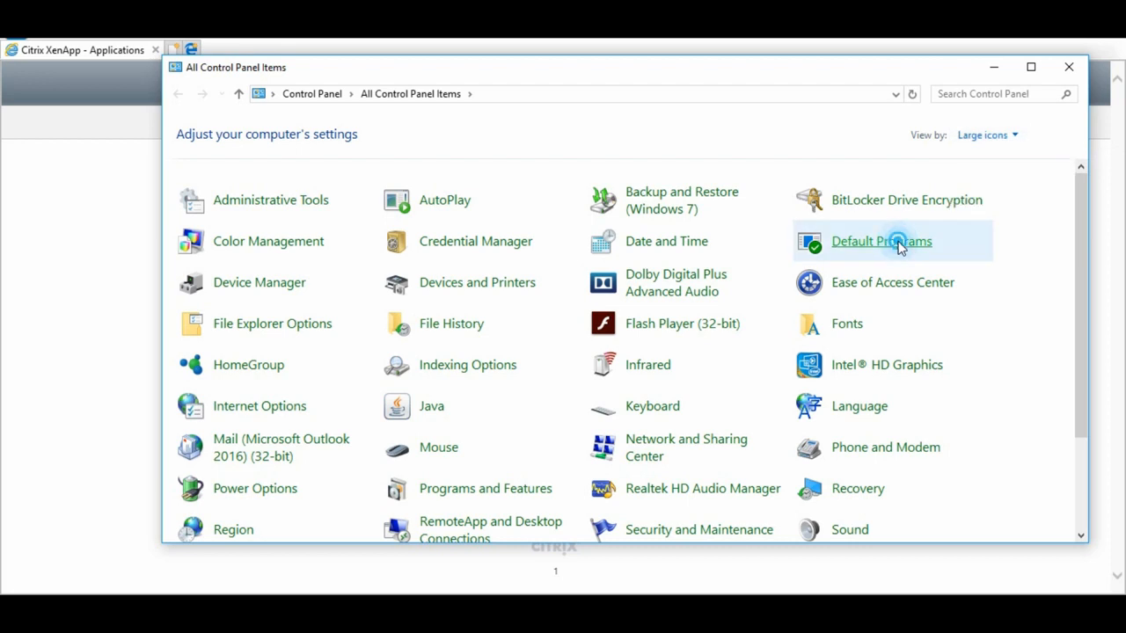
Step: Open Default Programs and its 'Associate a file type or protocol with a program' page
left_click(881, 241)
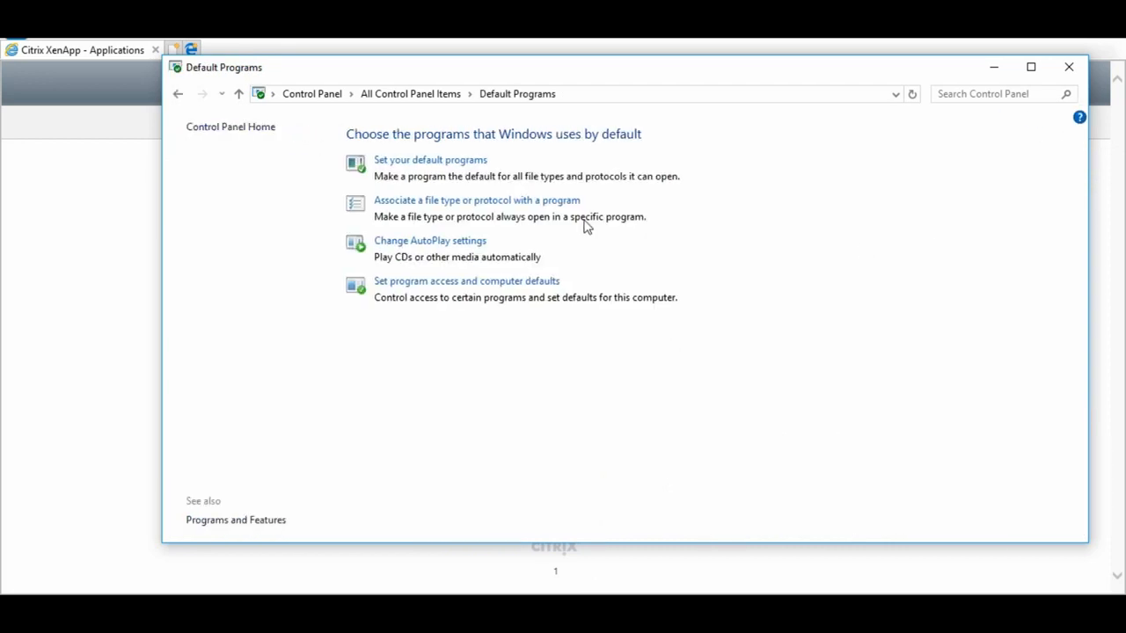
mouse_move(483, 147)
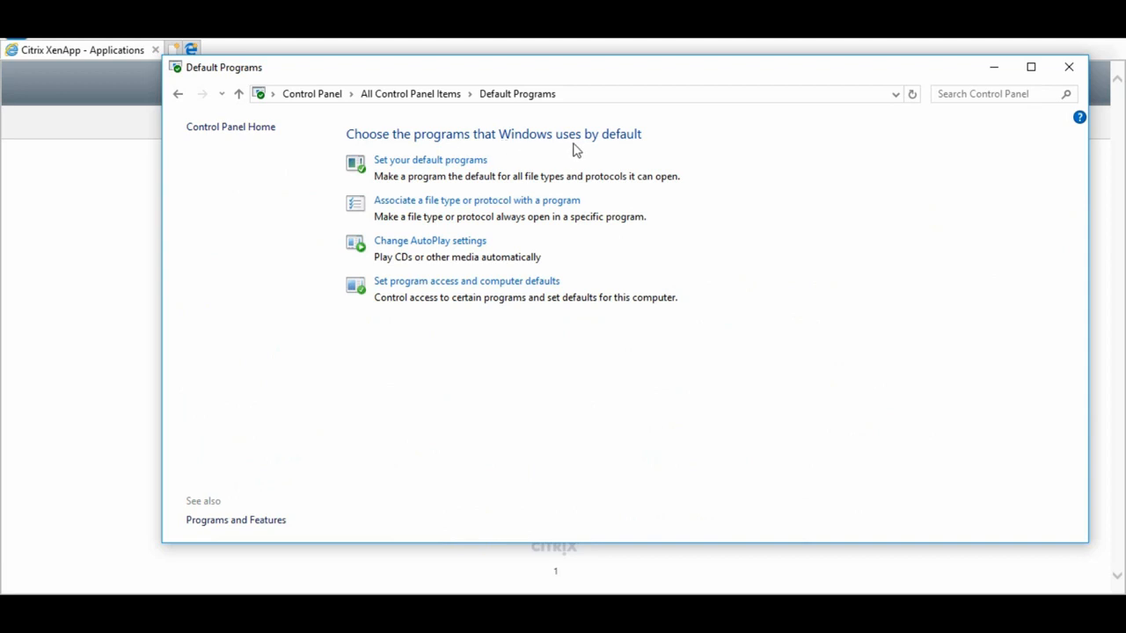
mouse_move(396, 211)
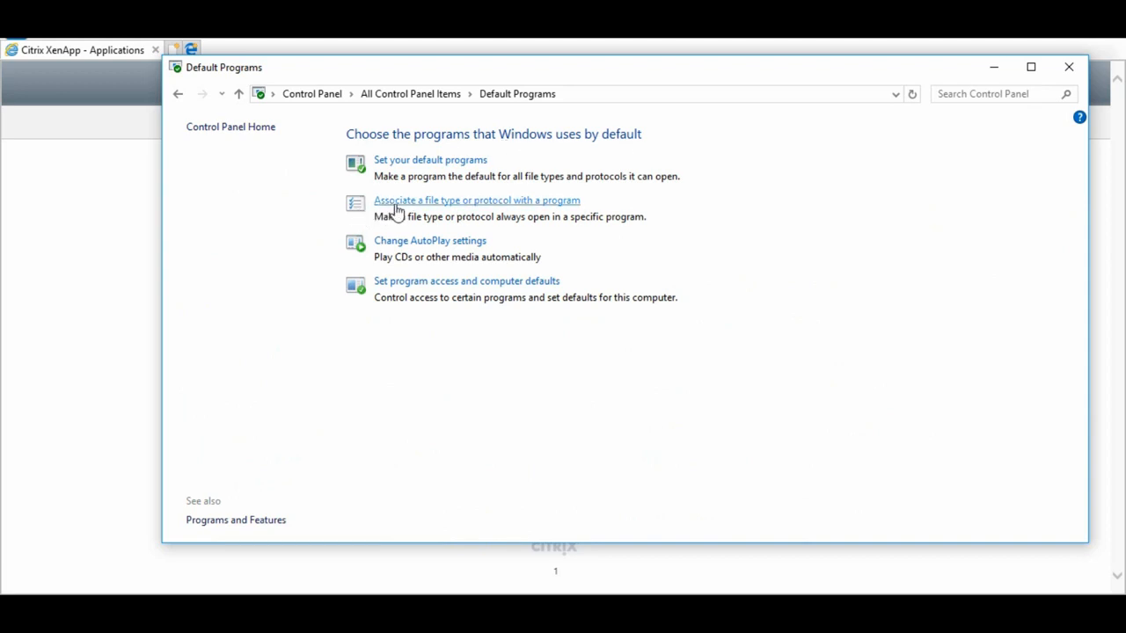
mouse_move(512, 205)
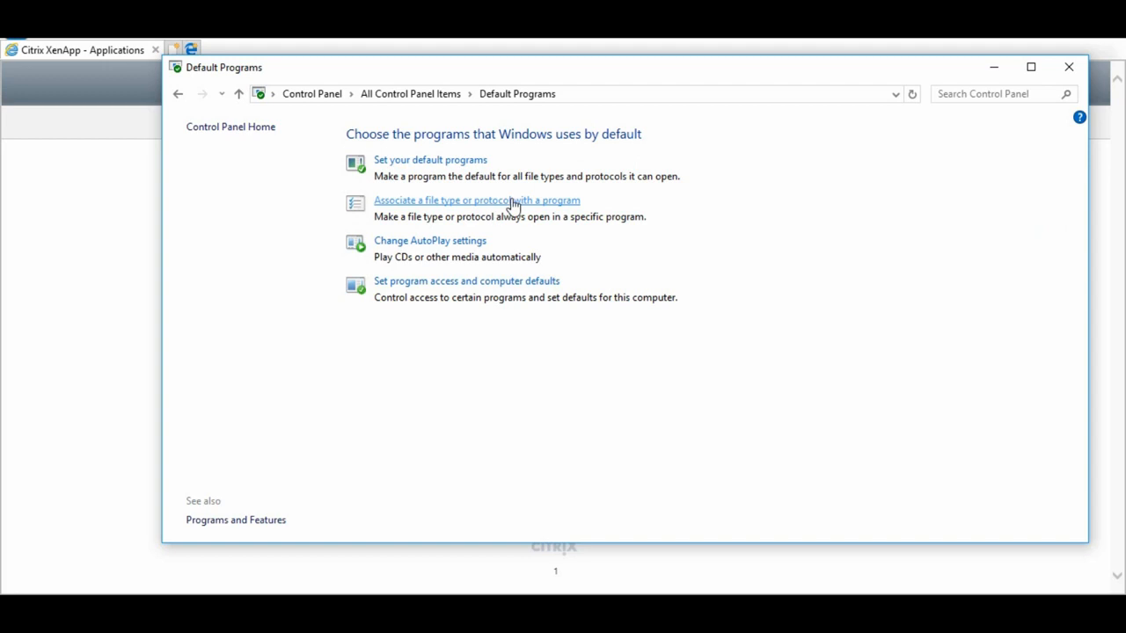
left_click(476, 200)
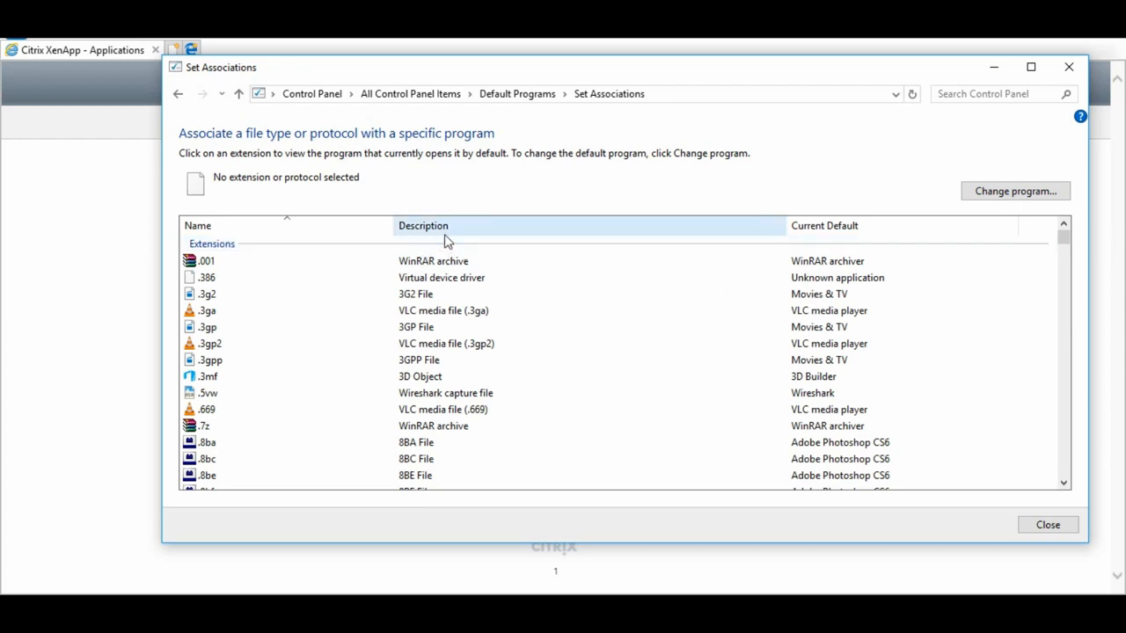
Step: Select .ica in Set Associations, currently defaulting to FortiClient SSLVPN x64 setup tool
left_click(423, 225)
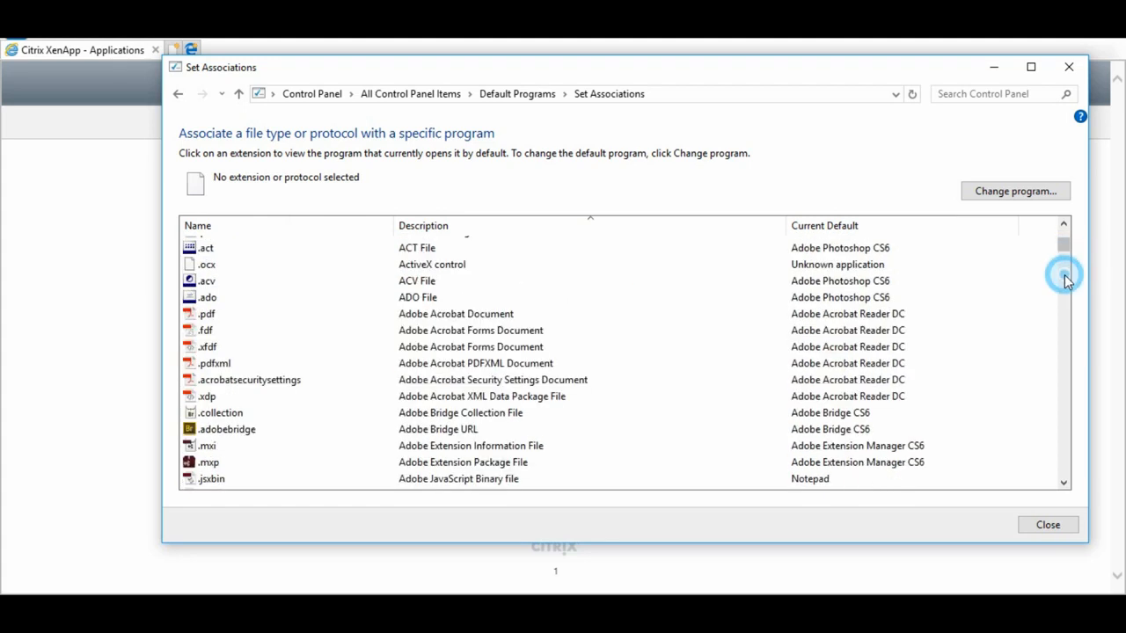
scroll("down", 3)
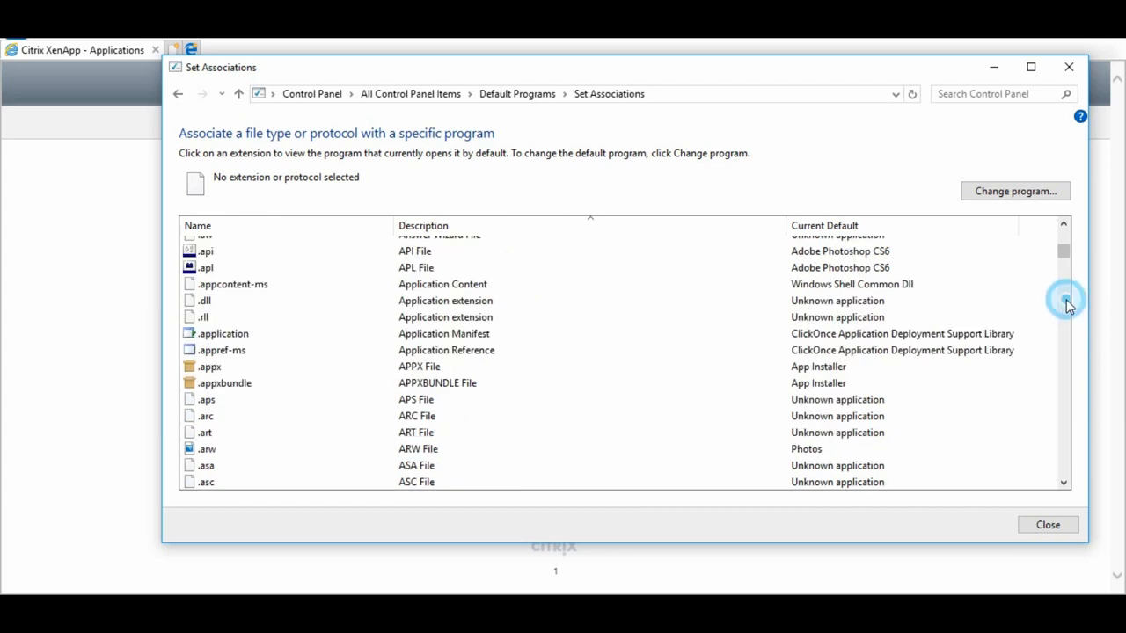
scroll("down", 3)
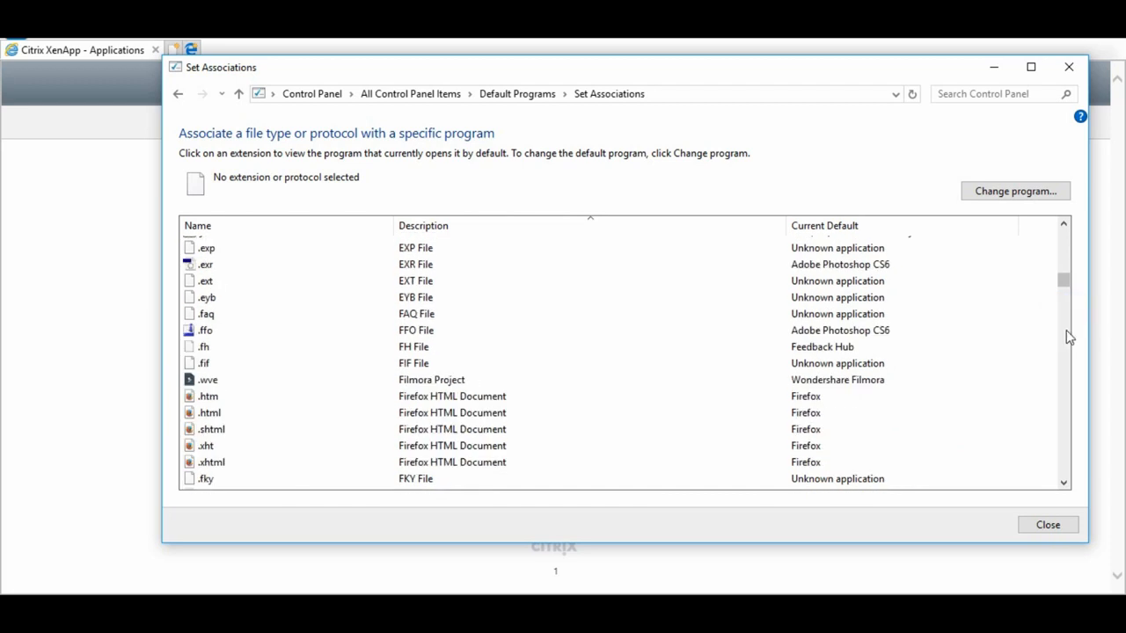
scroll("down", 3)
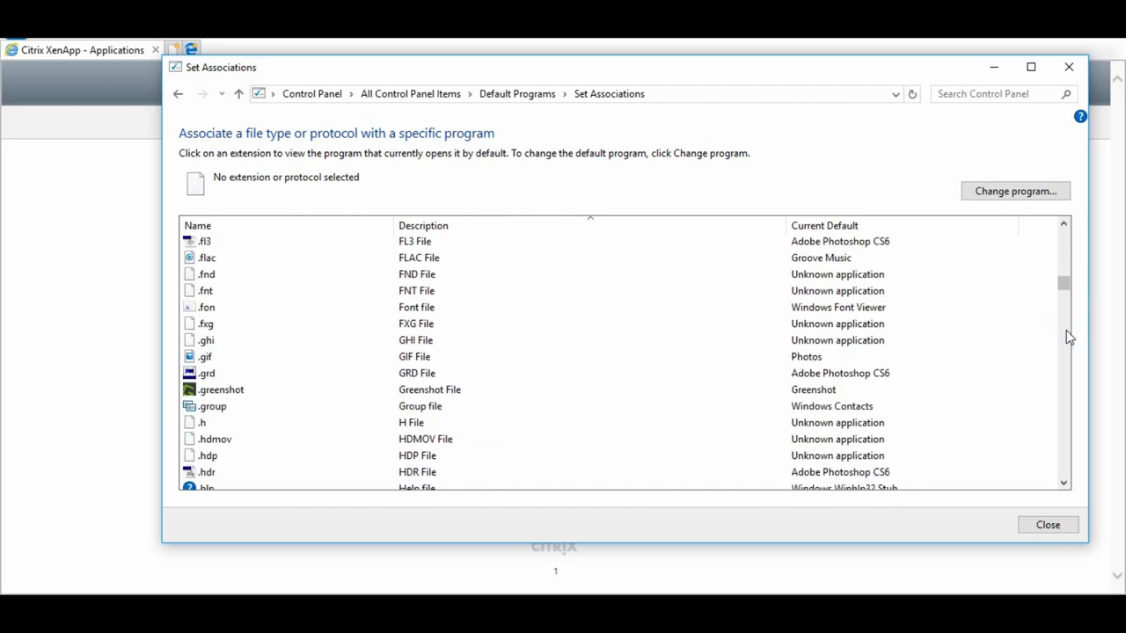
scroll("down", 3)
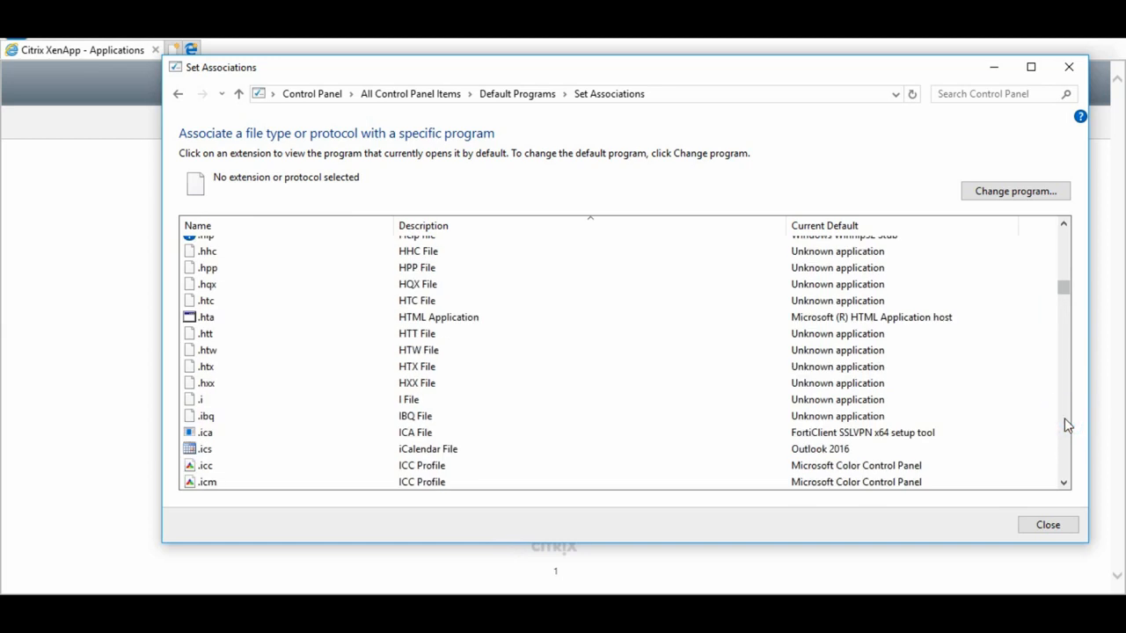
mouse_move(213, 443)
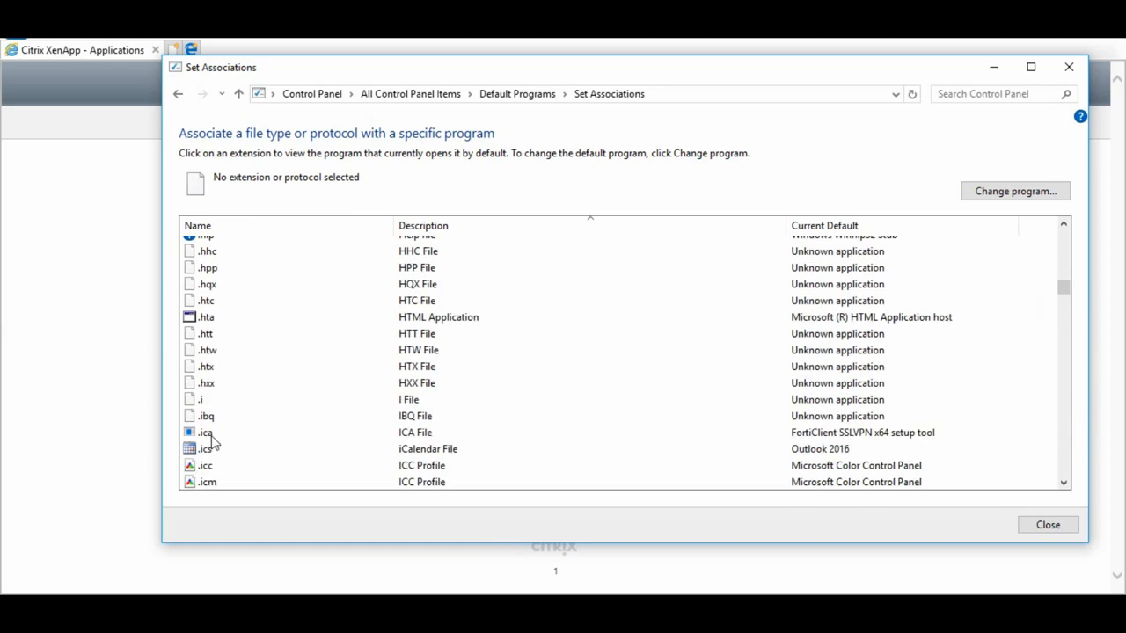
left_click(205, 432)
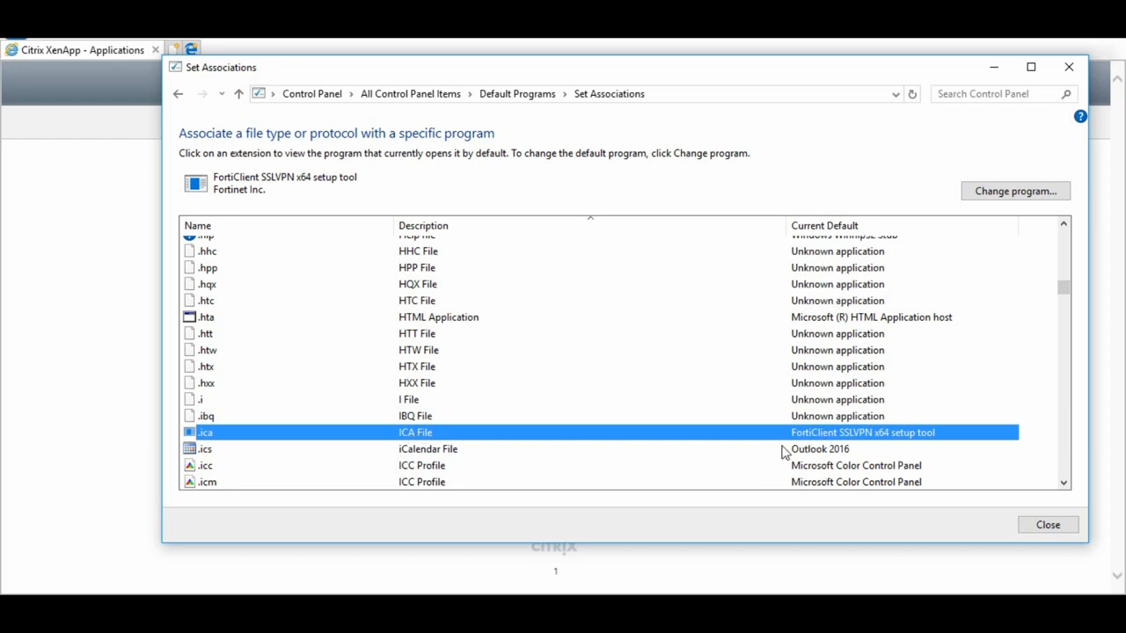
mouse_move(826, 438)
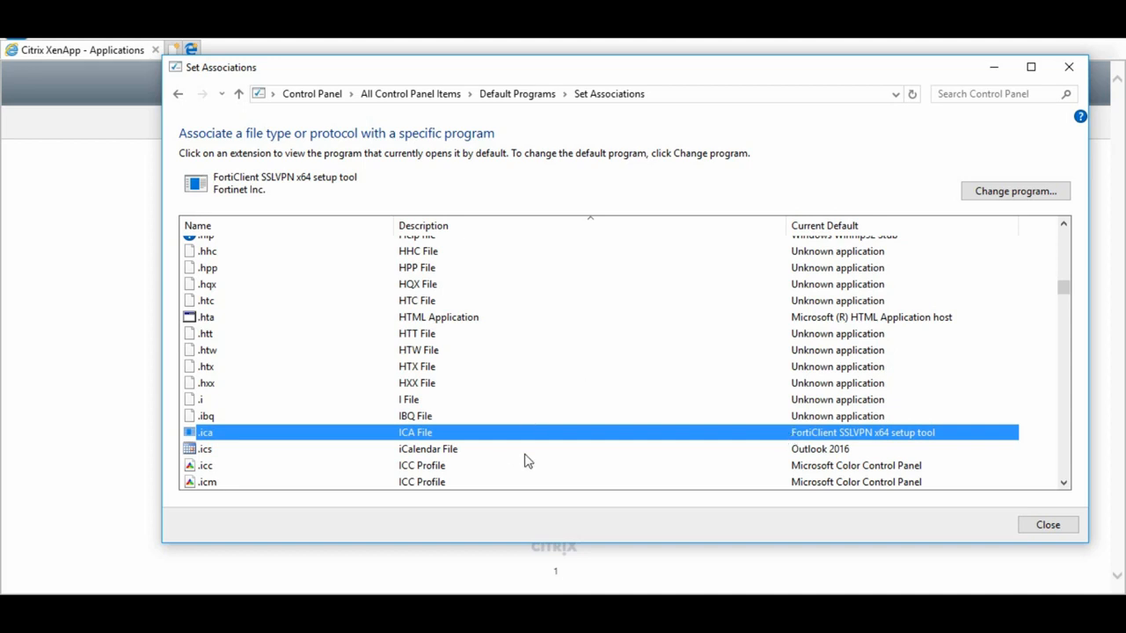
mouse_move(1014, 191)
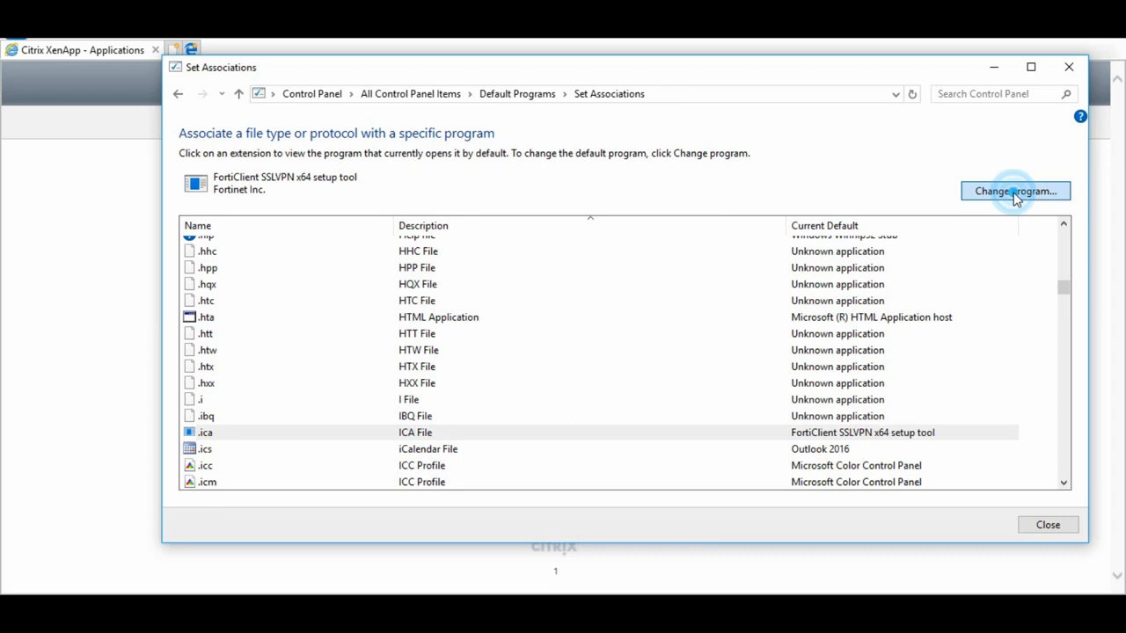
Step: Change the .ica program via More apps and 'Look for another app on this PC'
left_click(1015, 190)
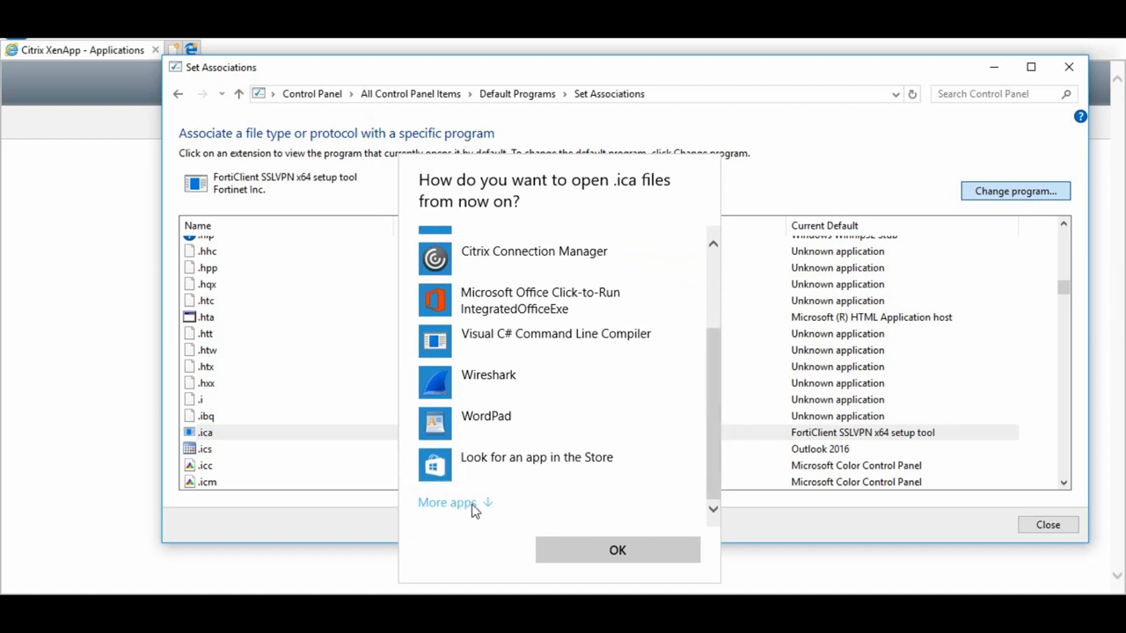
left_click(455, 502)
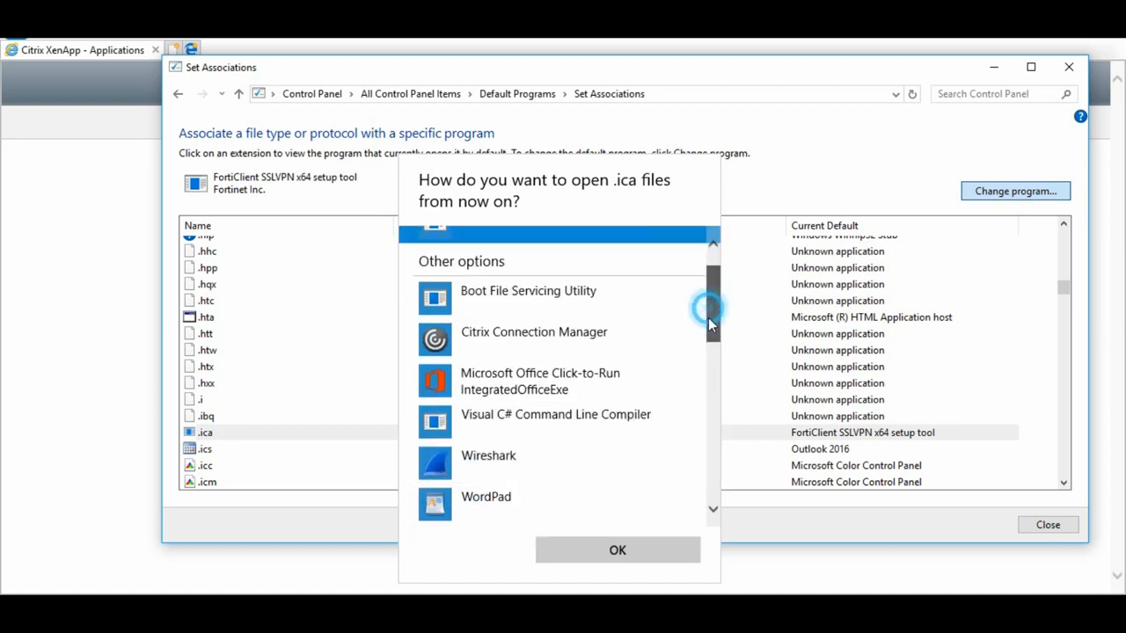
scroll("down", 3)
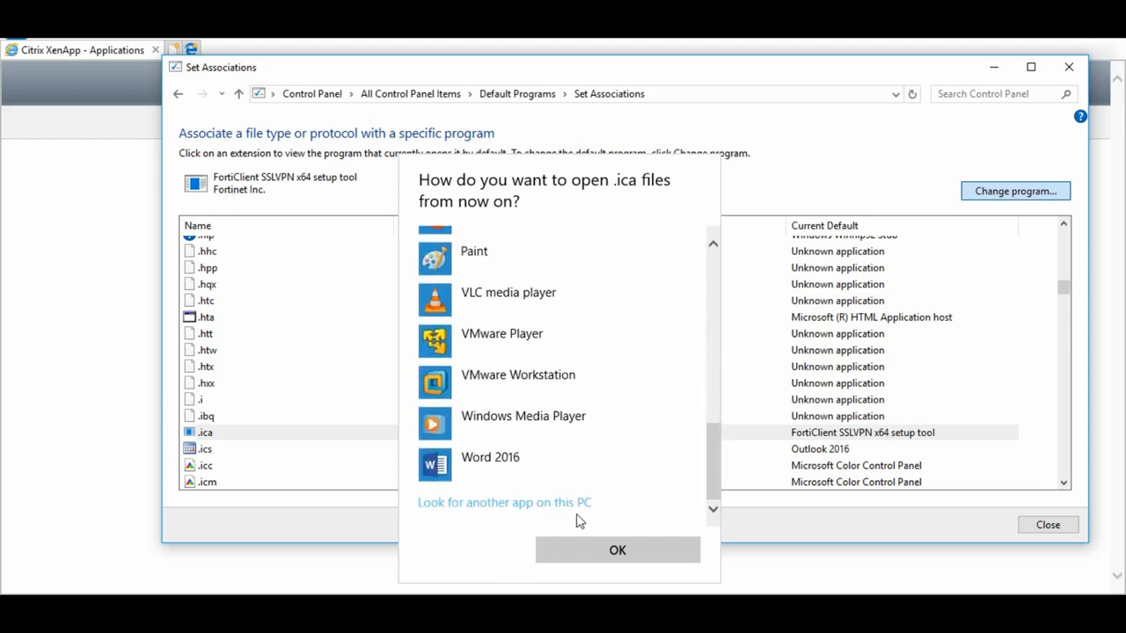
mouse_move(518, 513)
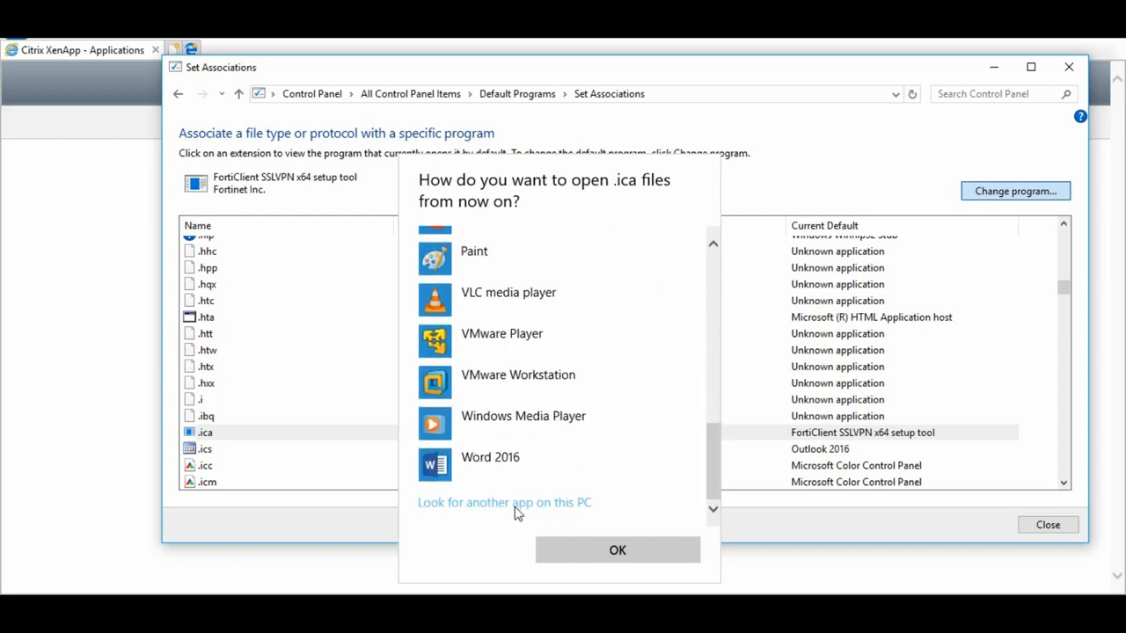
mouse_move(544, 512)
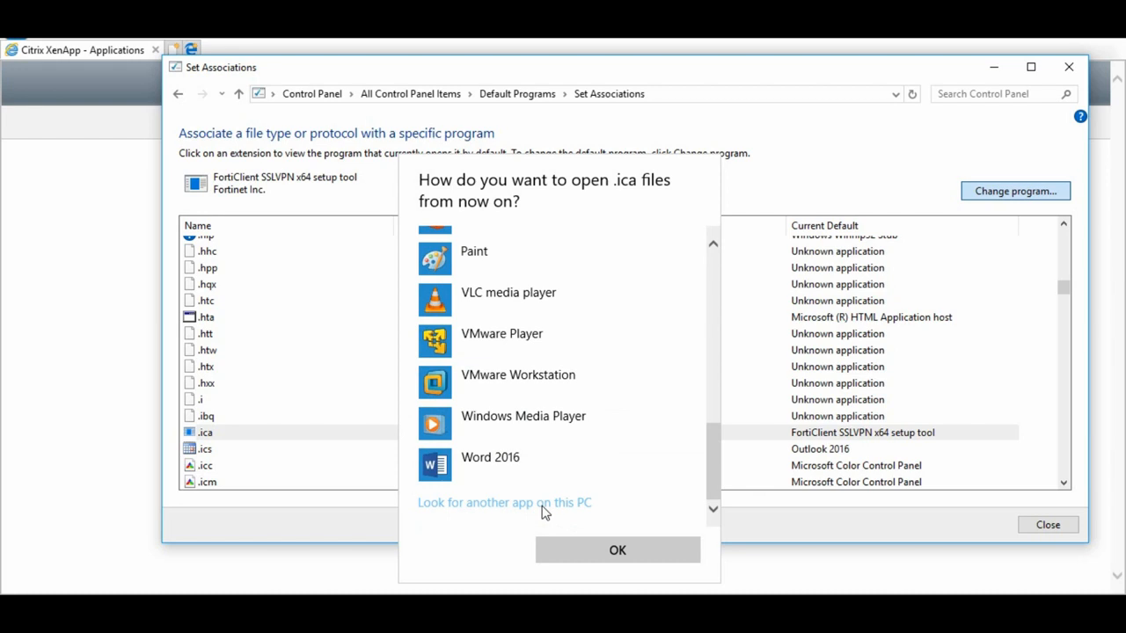
left_click(504, 502)
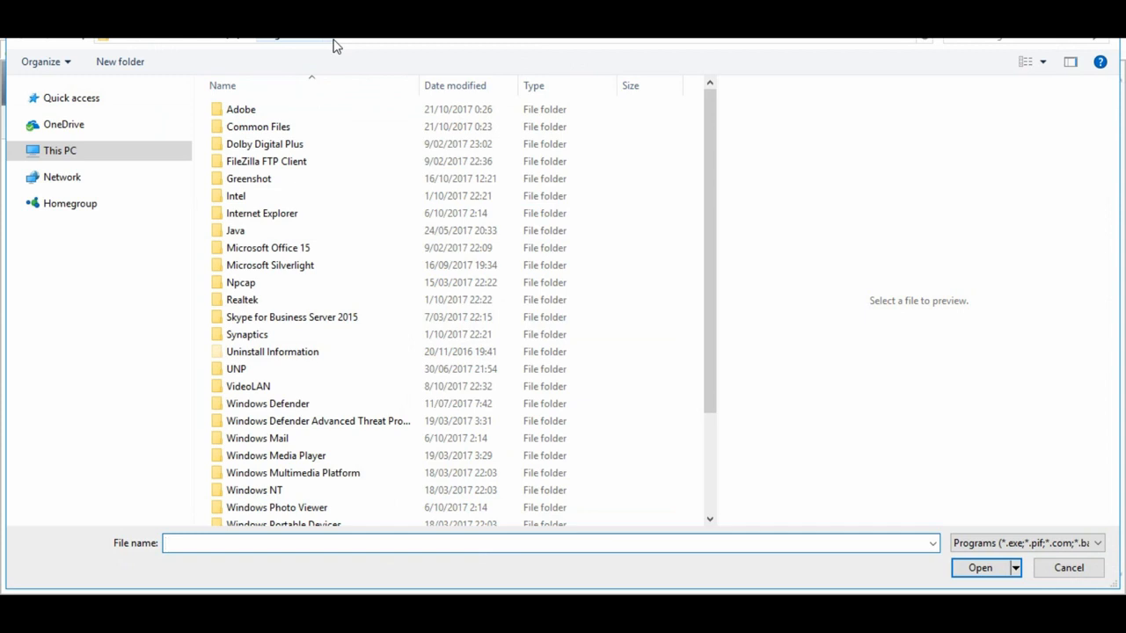
mouse_move(294, 48)
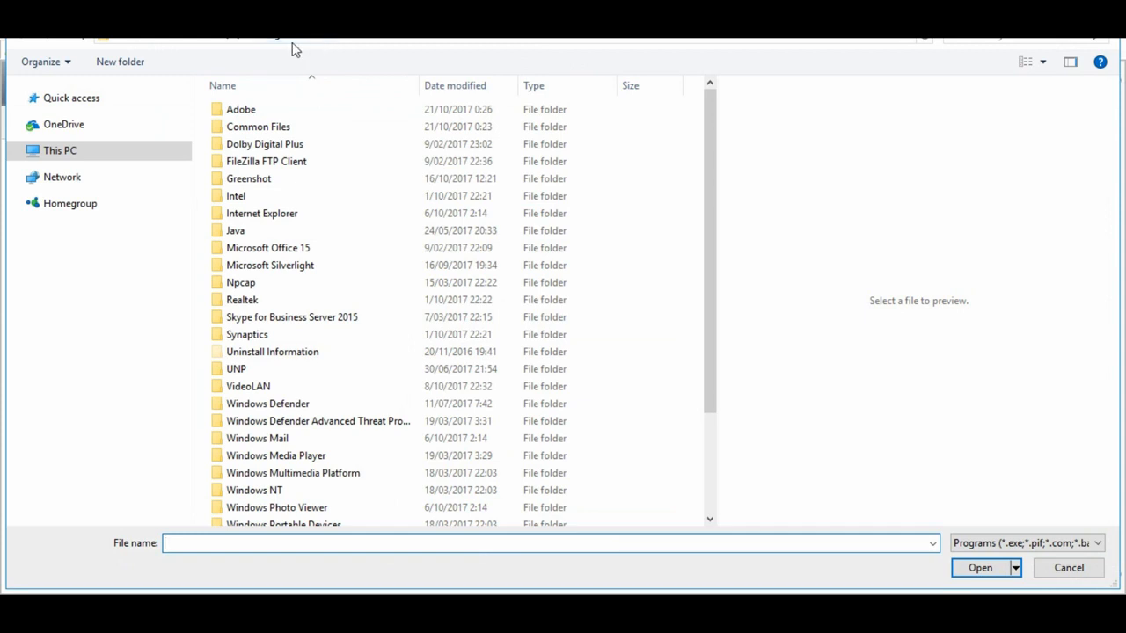
mouse_move(198, 44)
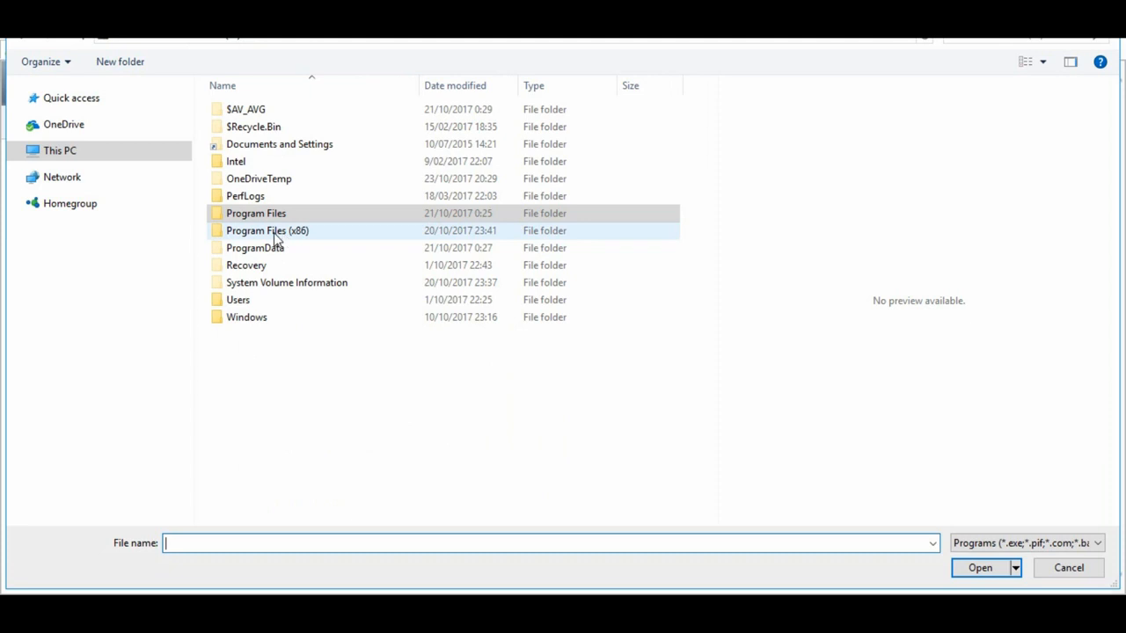
mouse_move(294, 238)
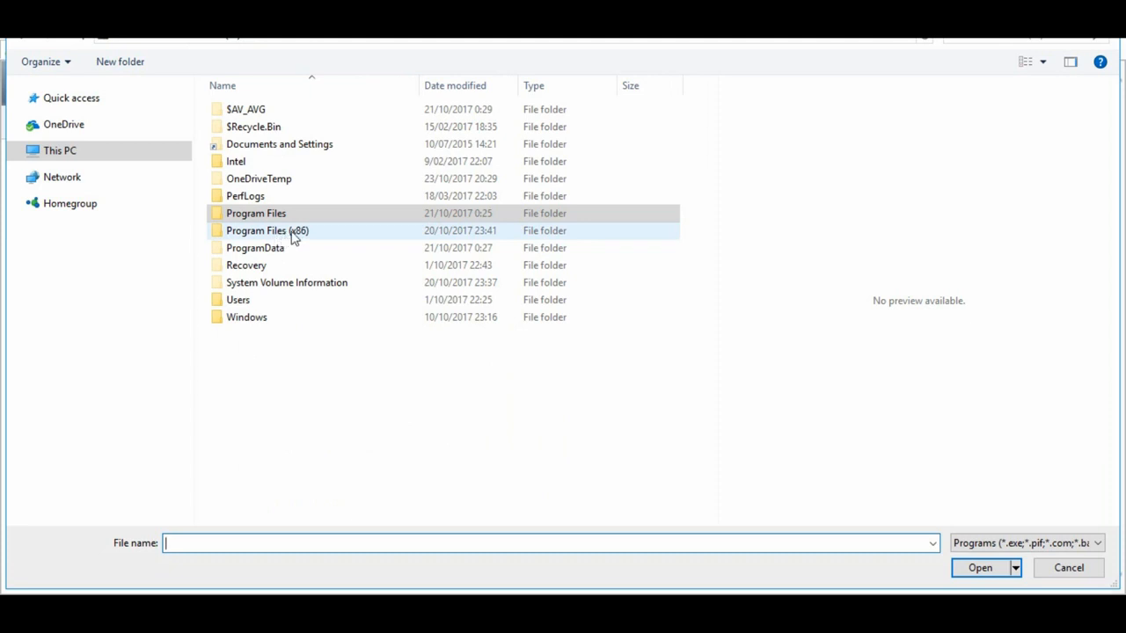
Step: Browse to Program Files (x86) > Citrix > ICA Client and choose wfcrun32.exe
double_click(256, 213)
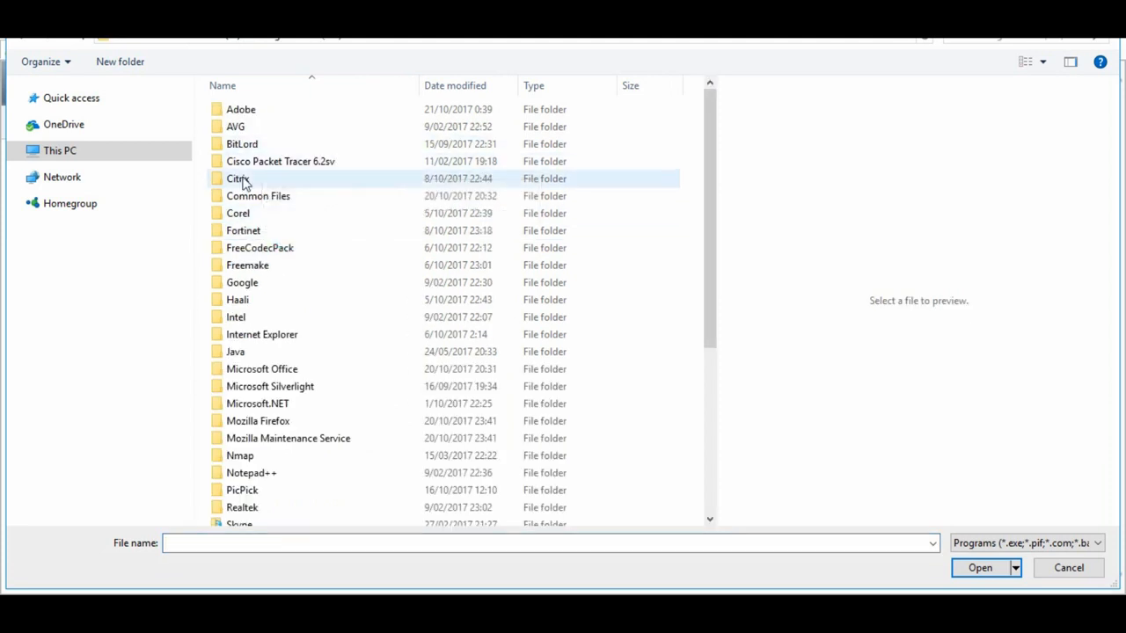
mouse_move(239, 178)
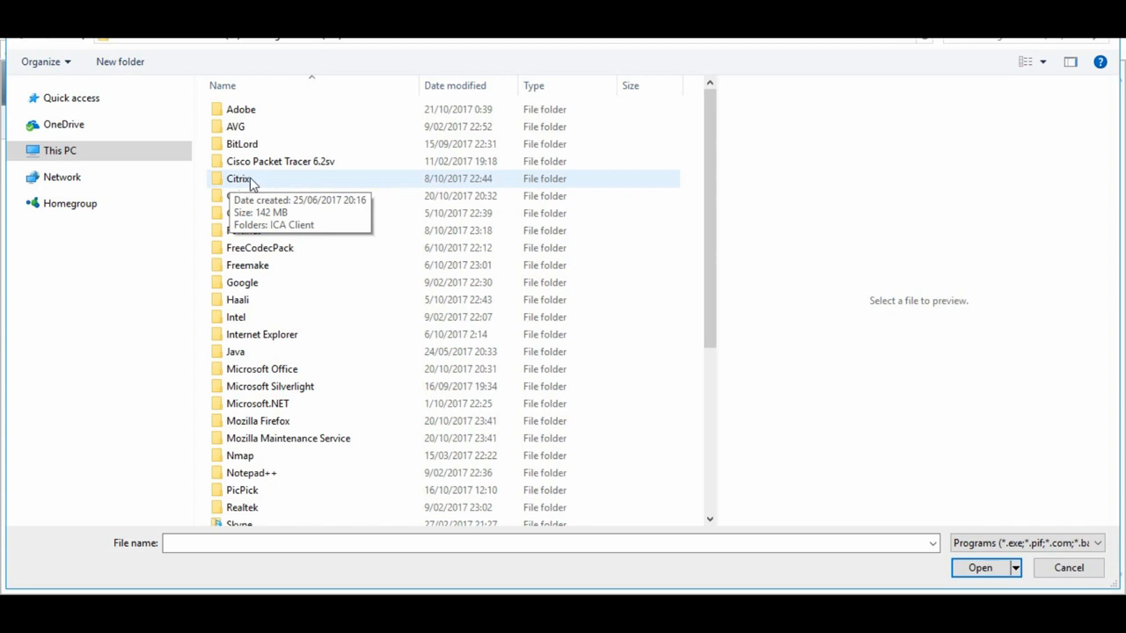
double_click(239, 178)
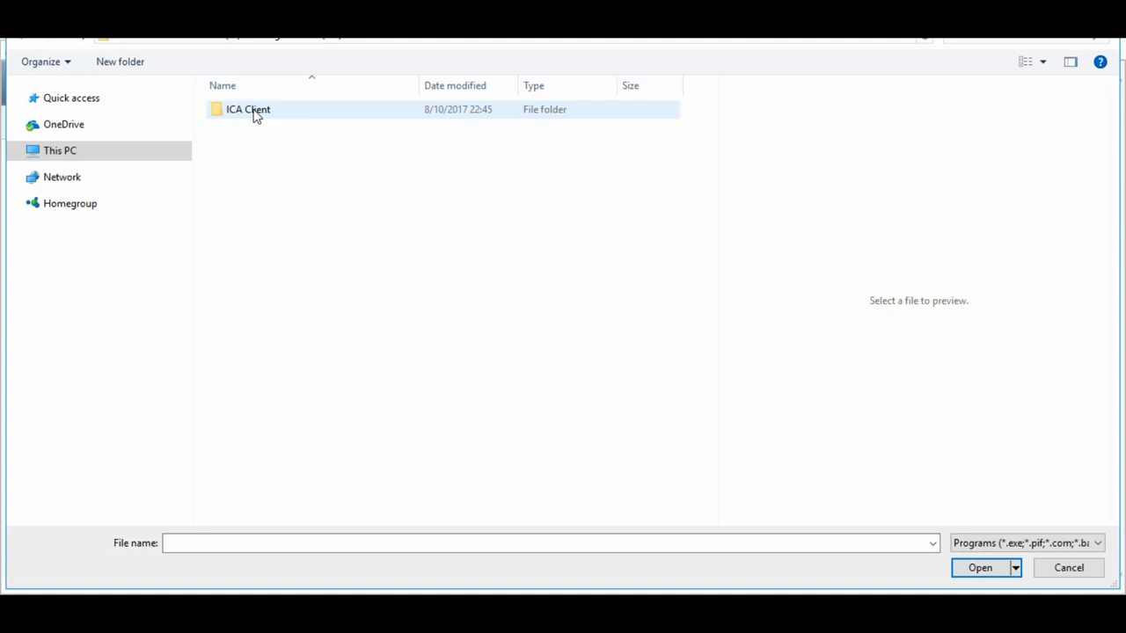
double_click(248, 109)
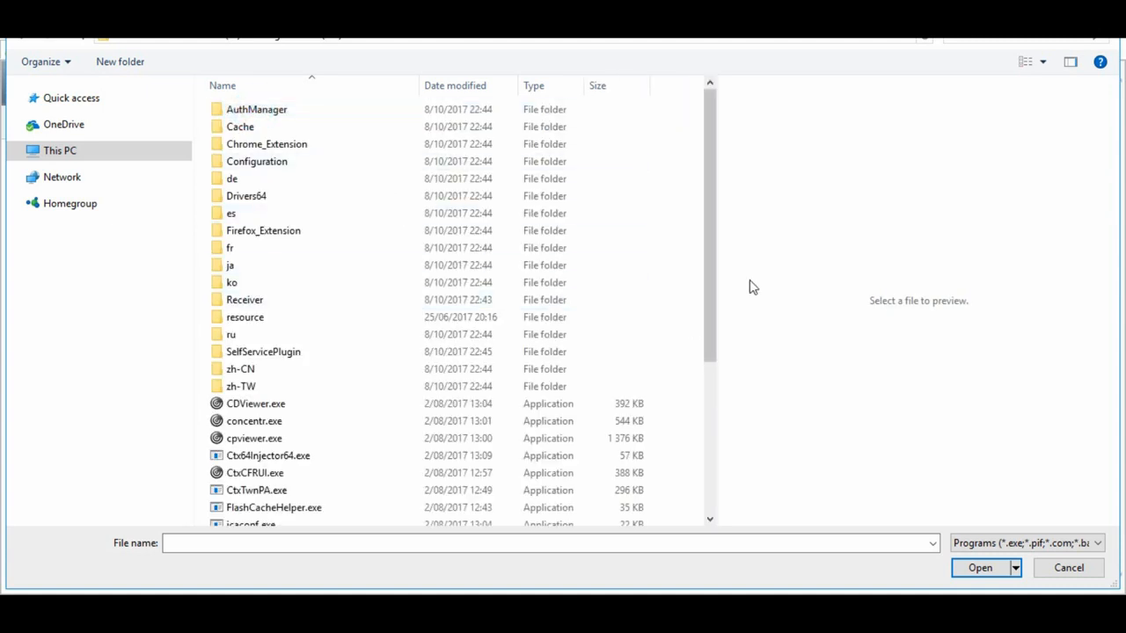
scroll("down", 3)
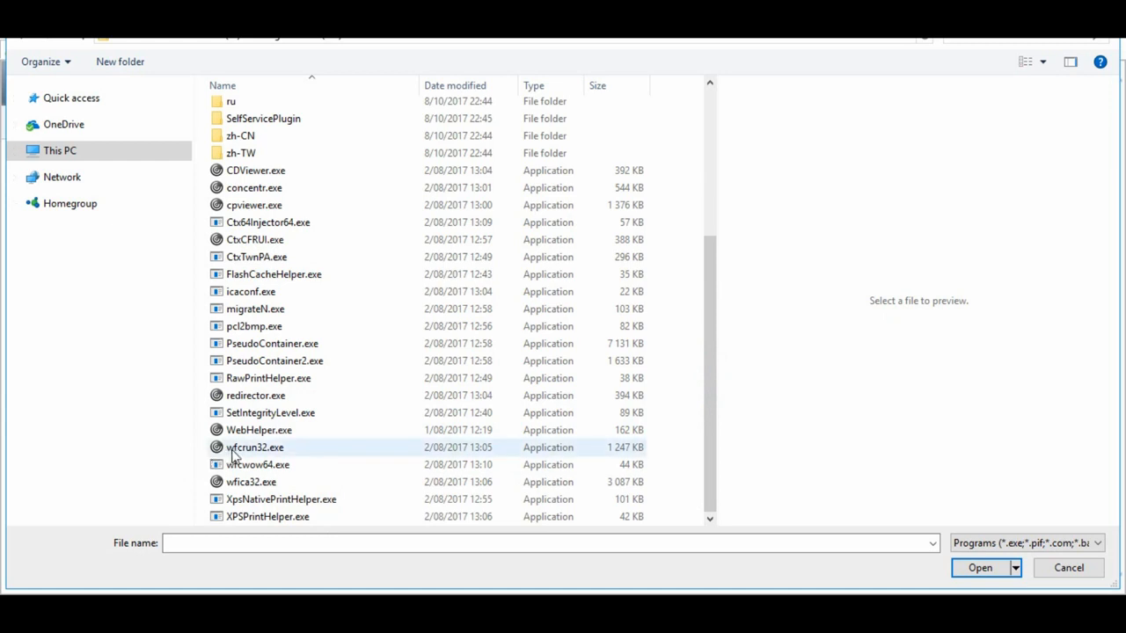
mouse_move(254, 447)
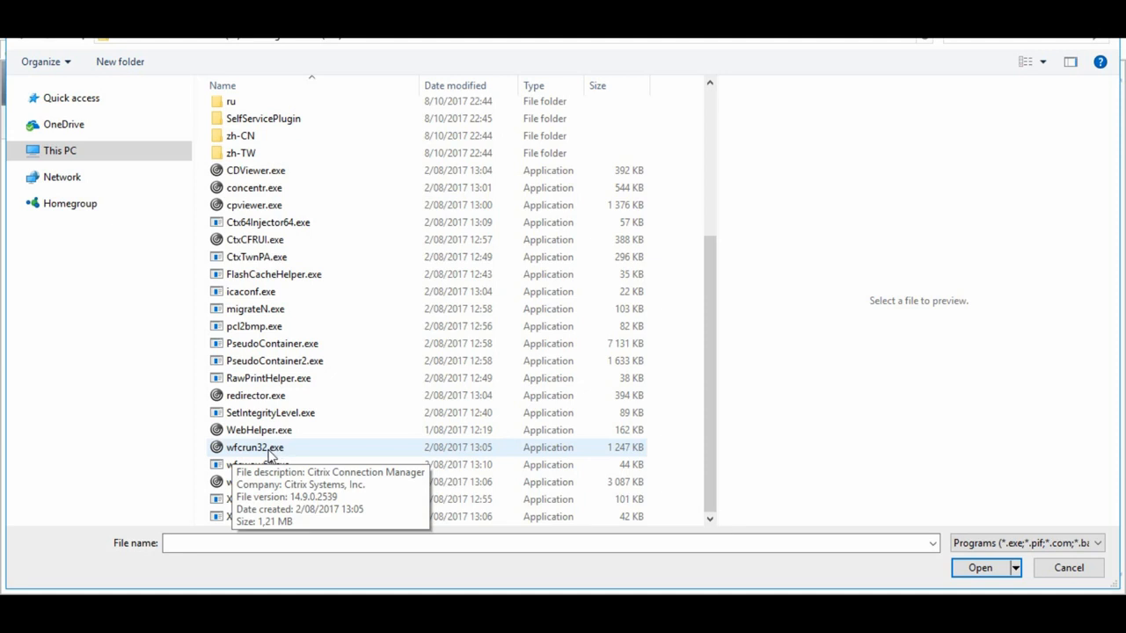
left_click(254, 447)
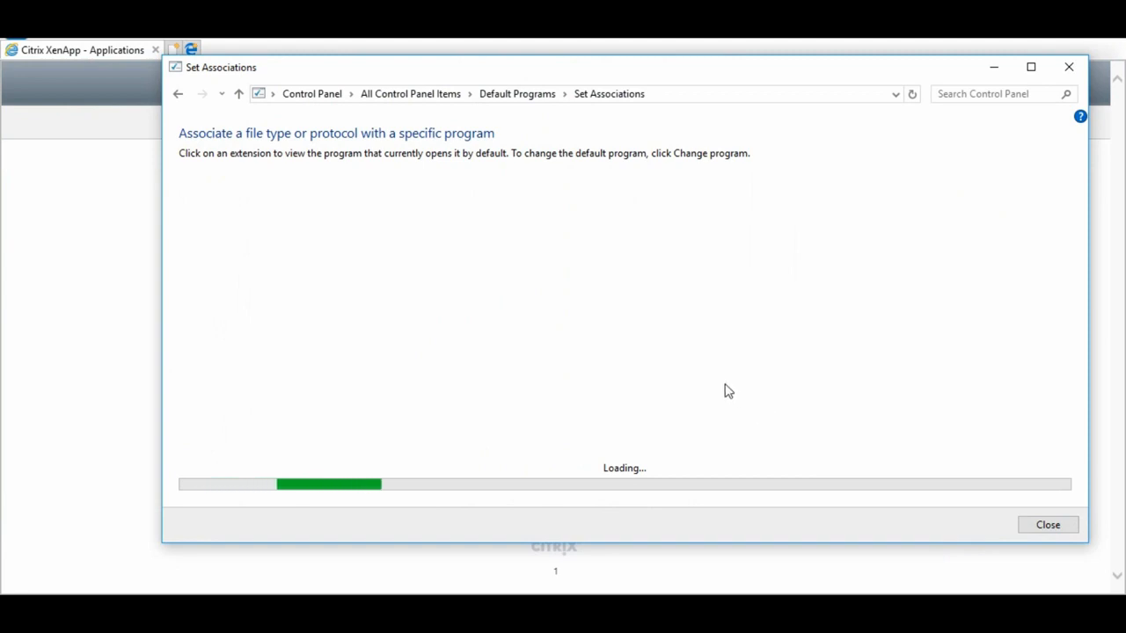
mouse_move(690, 438)
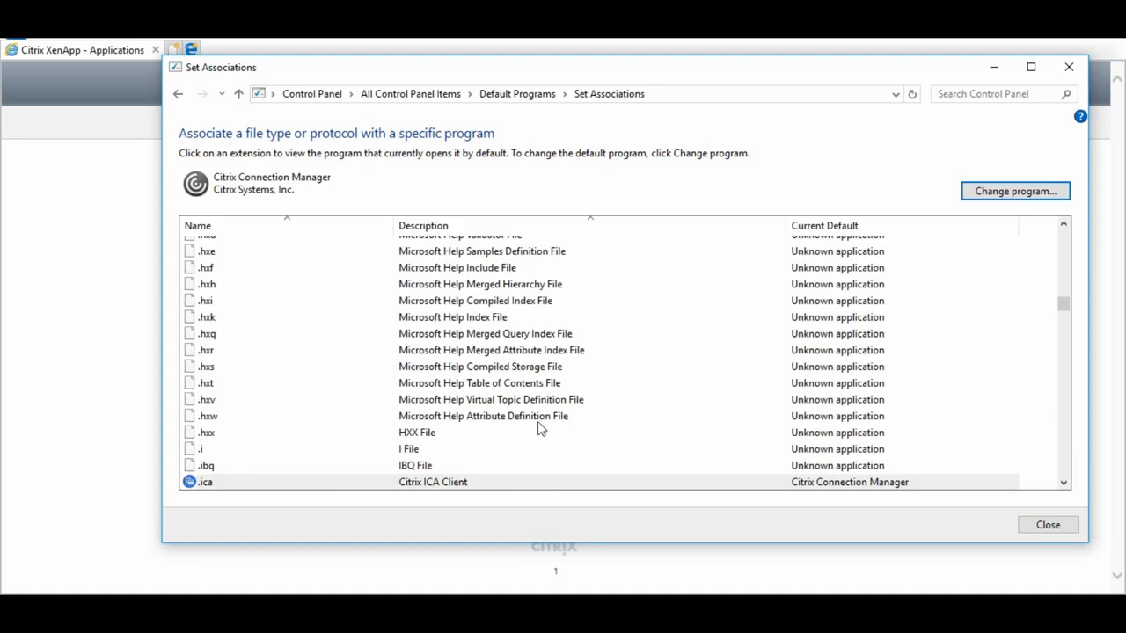
mouse_move(847, 492)
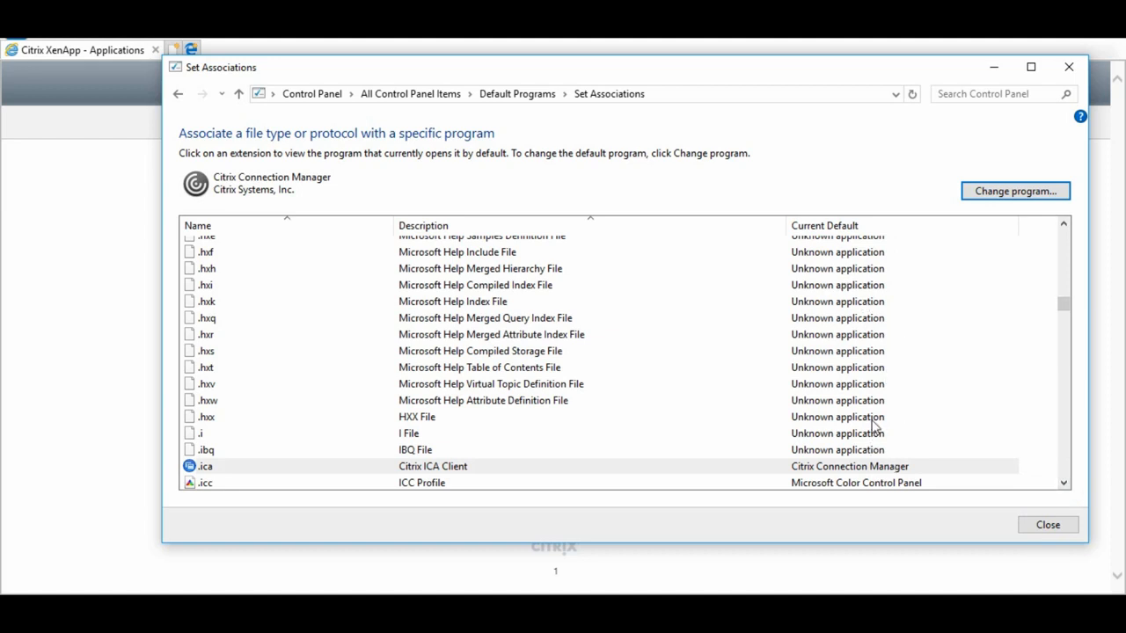
mouse_move(947, 481)
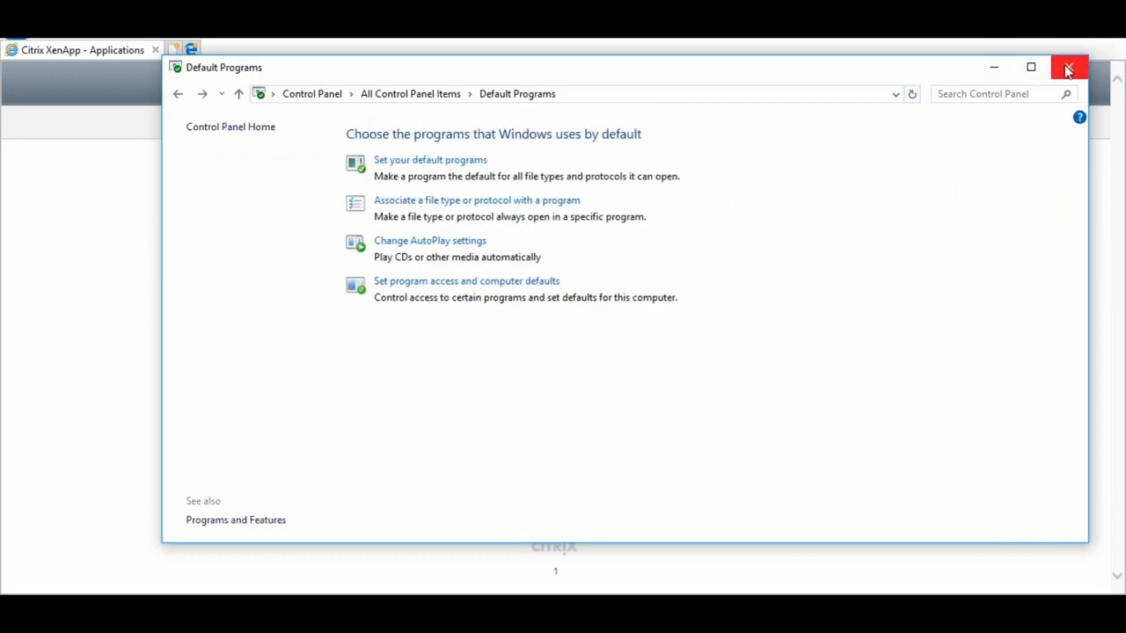
Step: Close the Default Programs window now that .ica uses Citrix Connection Manager
left_click(1067, 67)
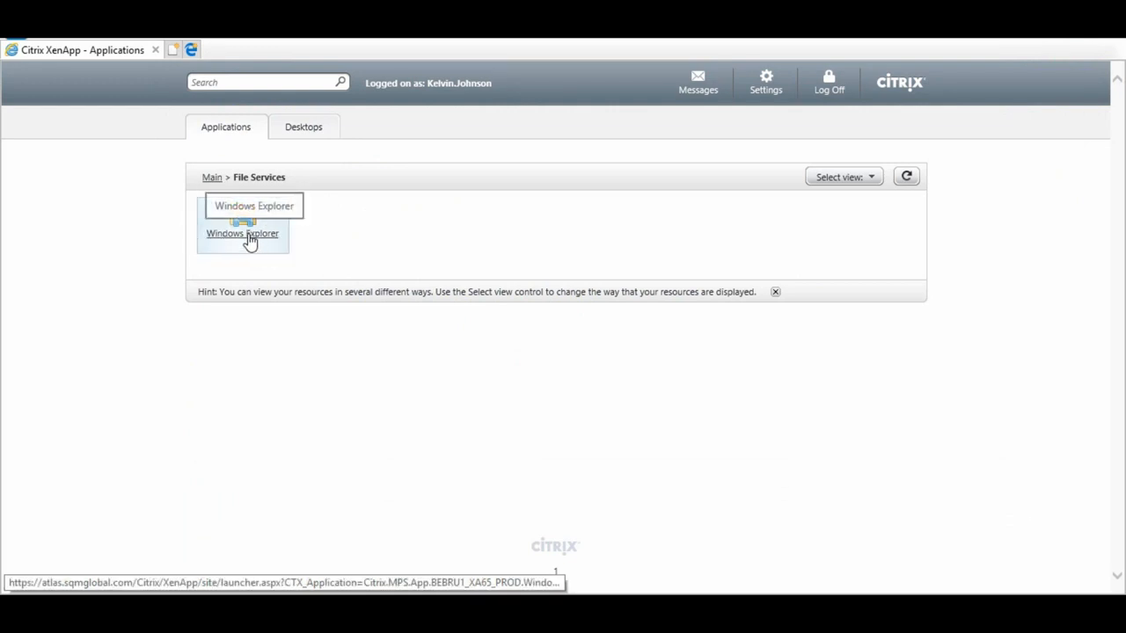
Step: Launch the Windows Explorer app from XenApp's File Services page
left_click(242, 220)
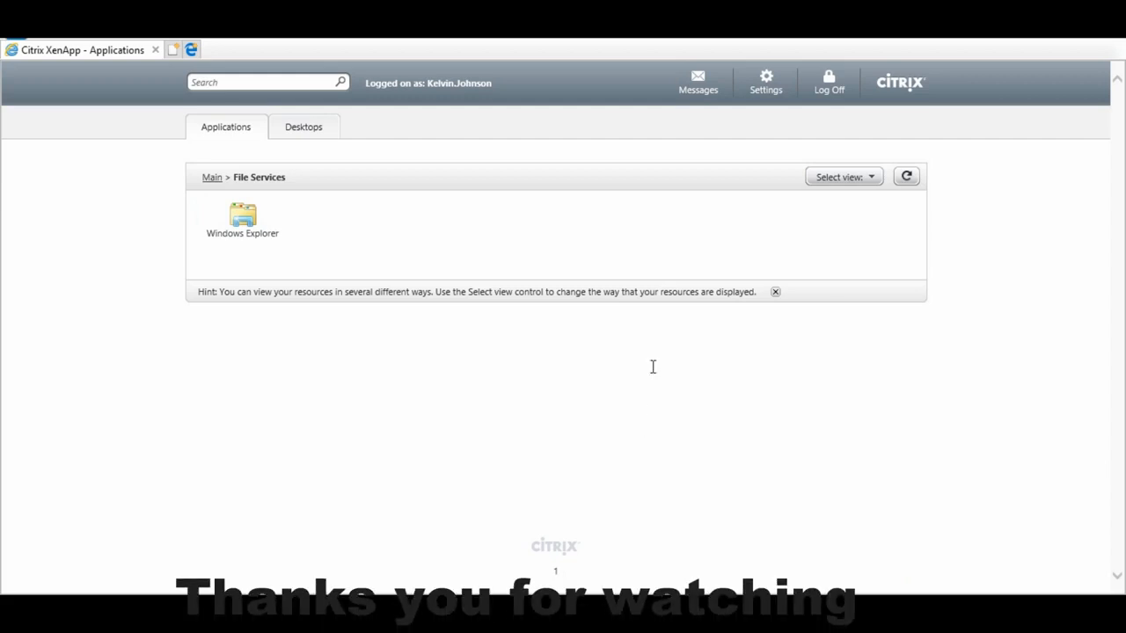
double_click(241, 217)
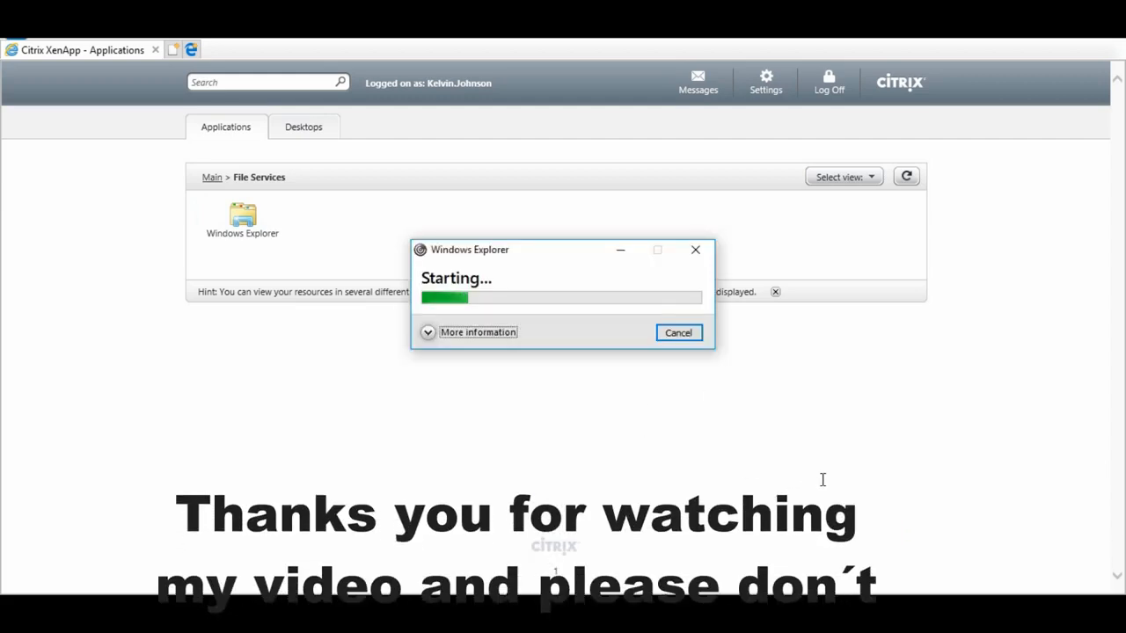